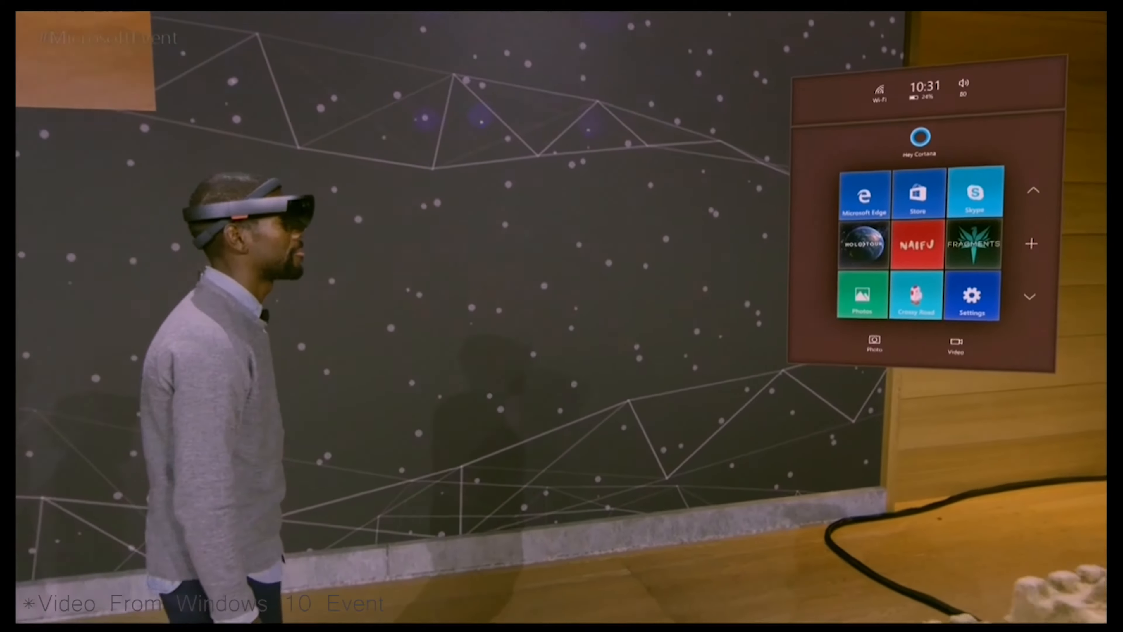
# Step: Start a Screen sketch capture of the city-skyline desktop from Windows Ink Workspace
pyautogui.click(863, 197)
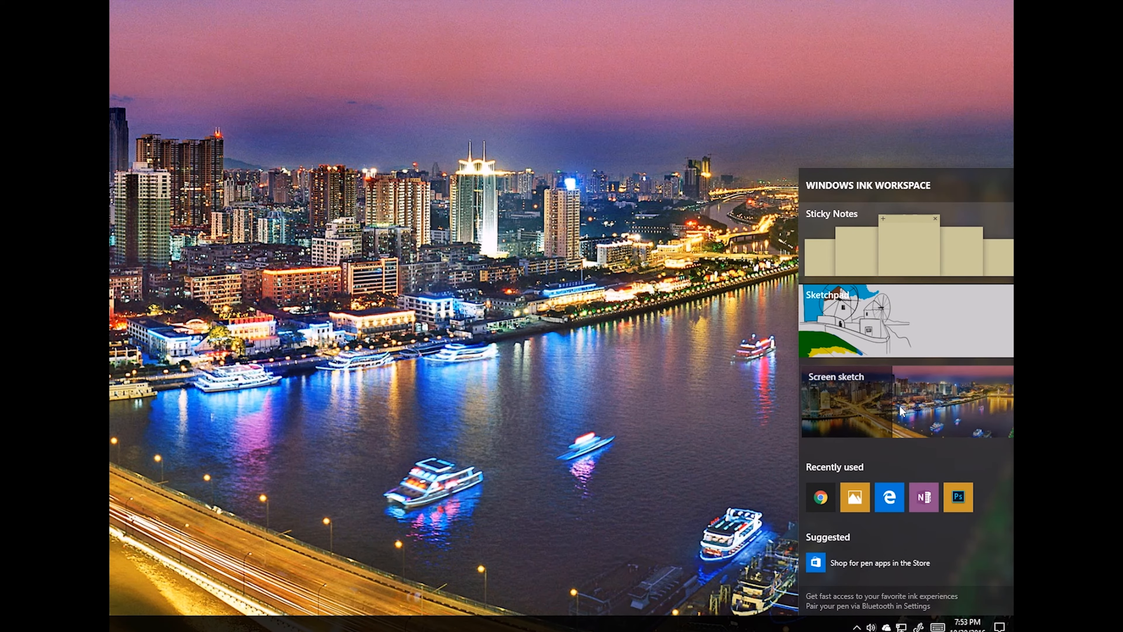
pyautogui.click(845, 400)
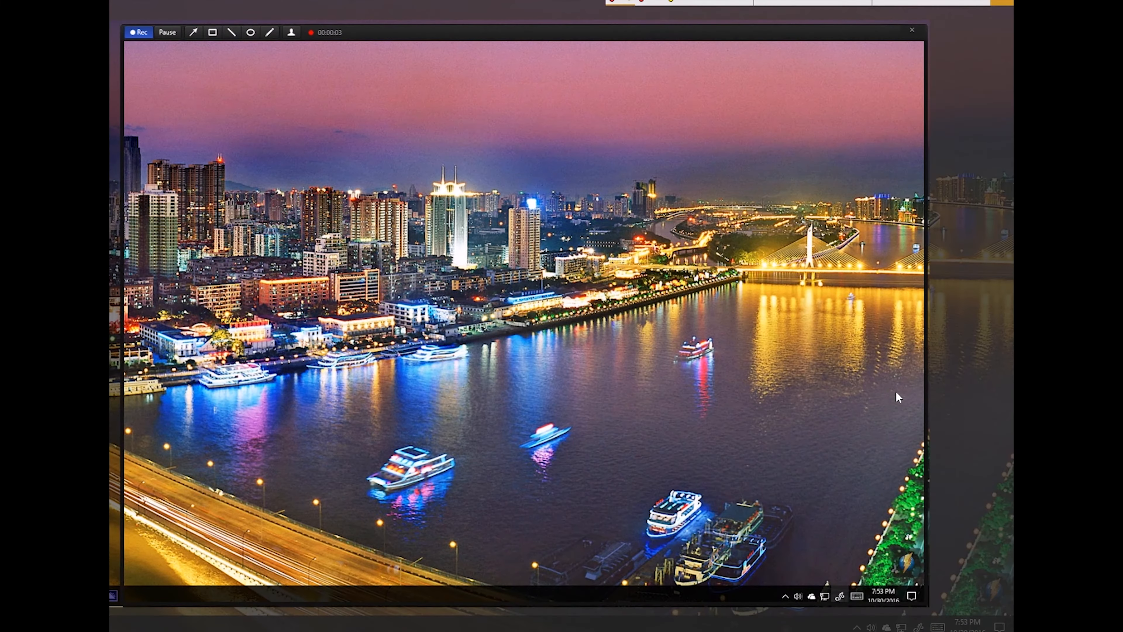